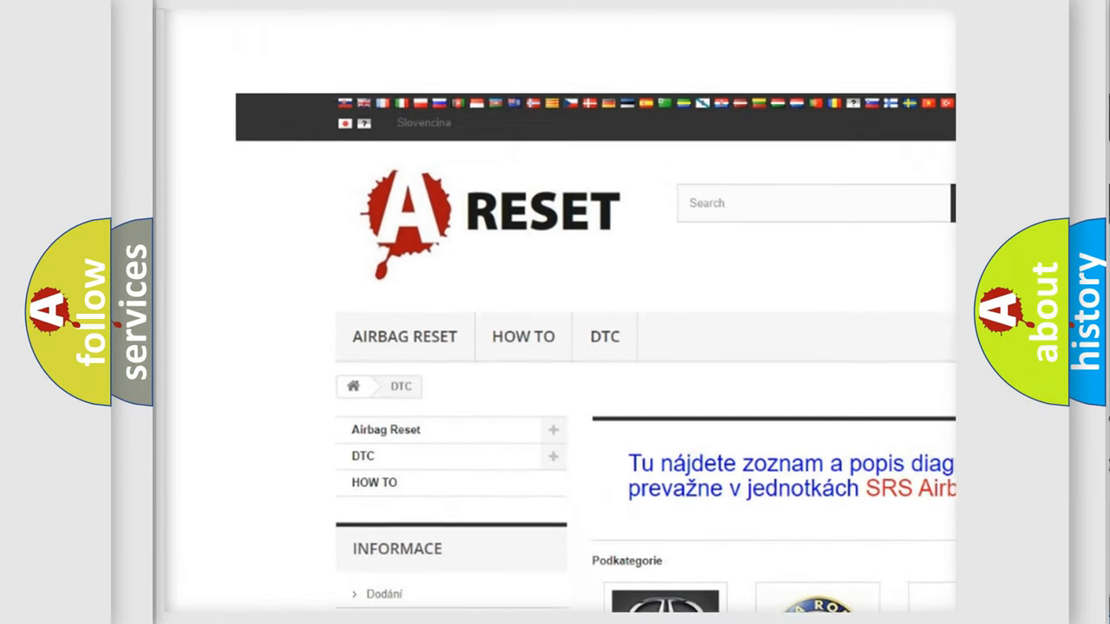
# Open LINCOLN DTC from the brand grid and browse its codes like B0001:11 and B1381.
pyautogui.scroll(-3)
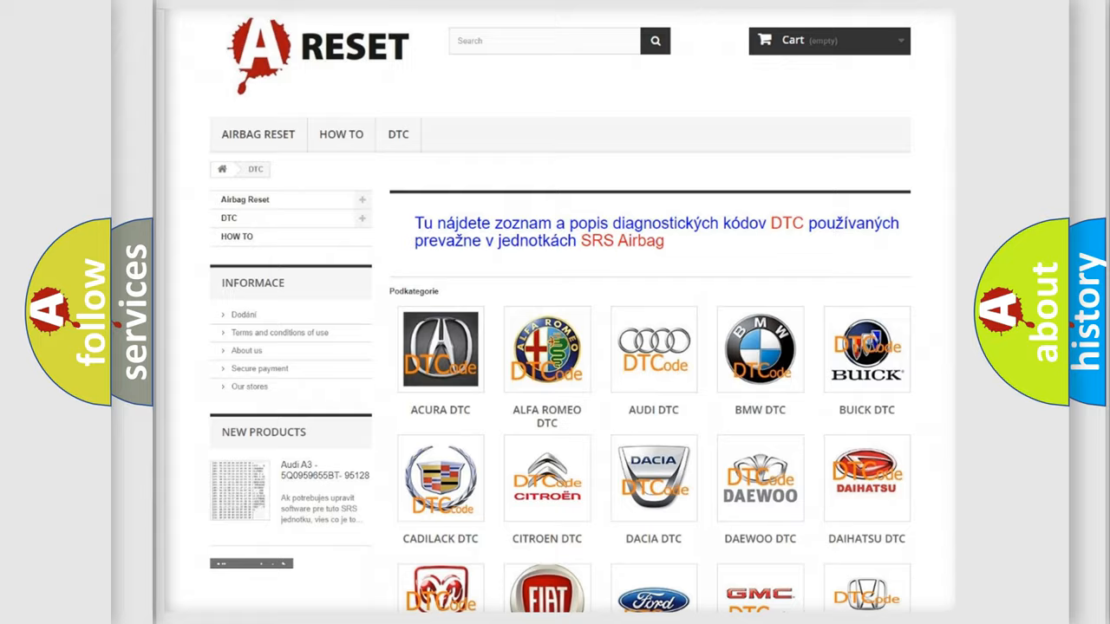
pyautogui.scroll(-3)
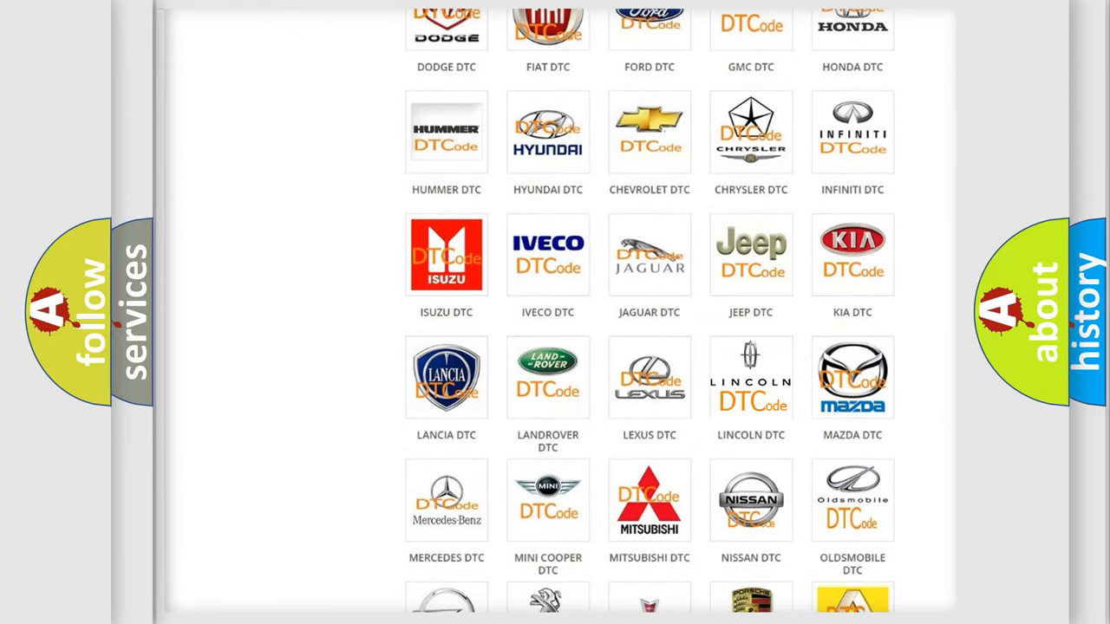
pyautogui.click(751, 377)
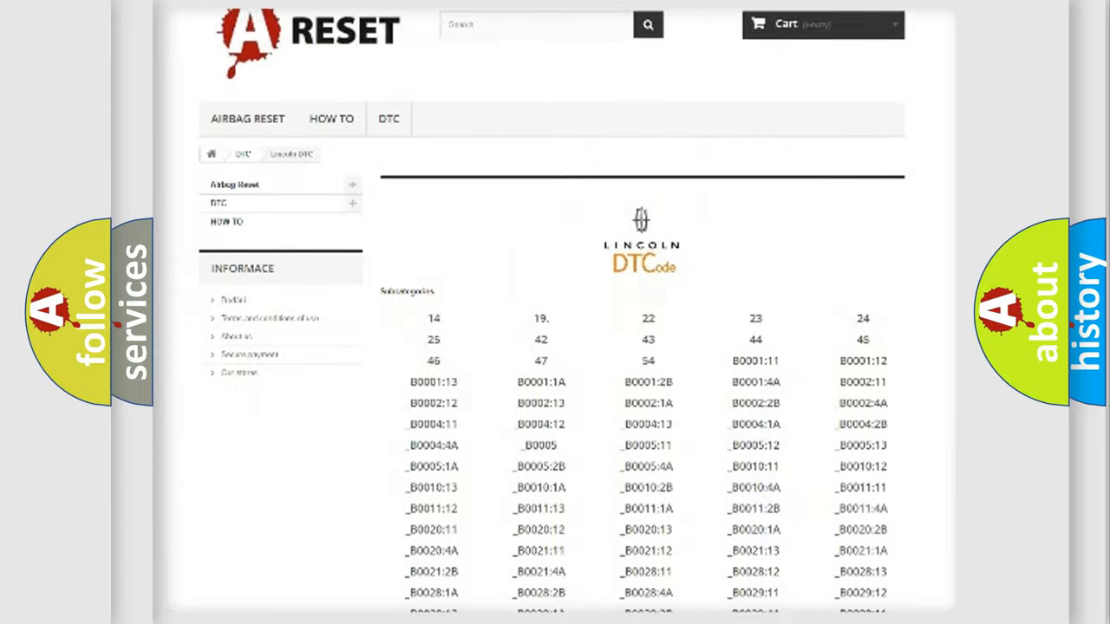
pyautogui.scroll(-3)
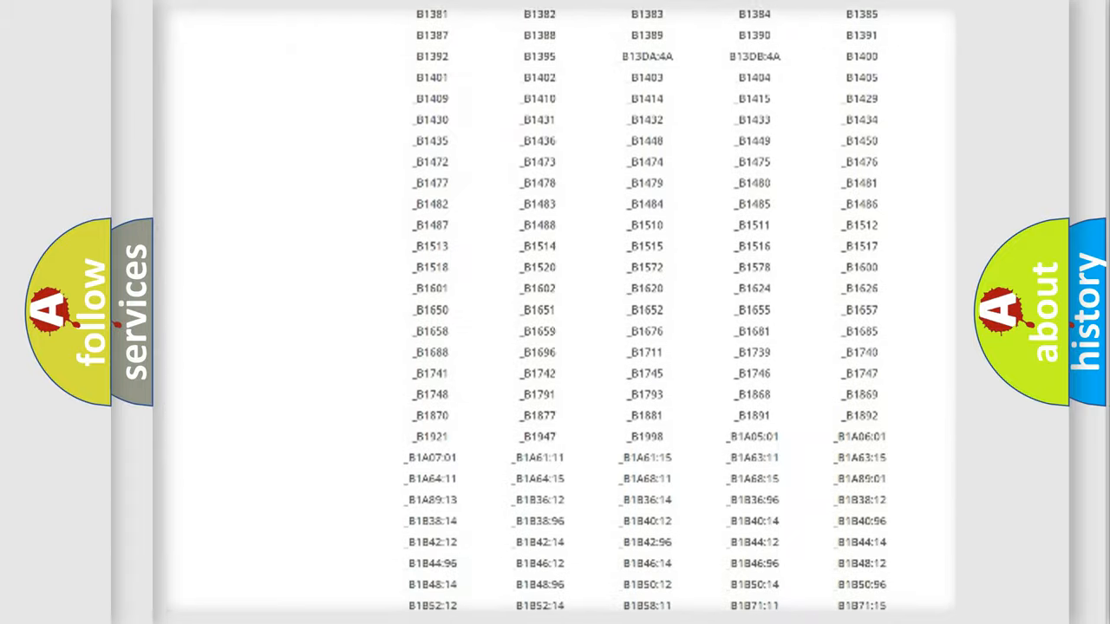